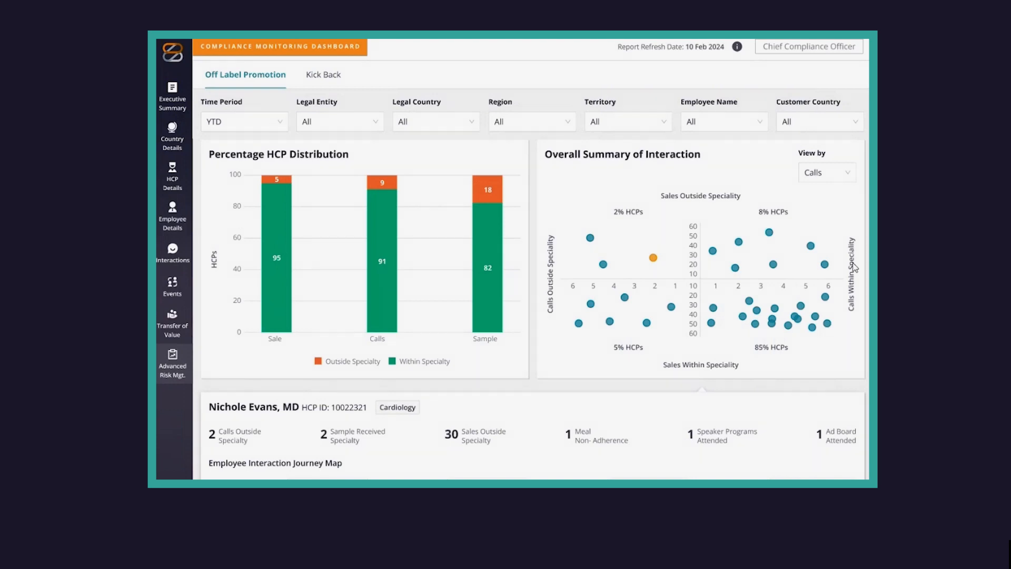
Scroll the Off Label Promotion tab down to the Employee Interaction Journey Map
scroll(down, 3)
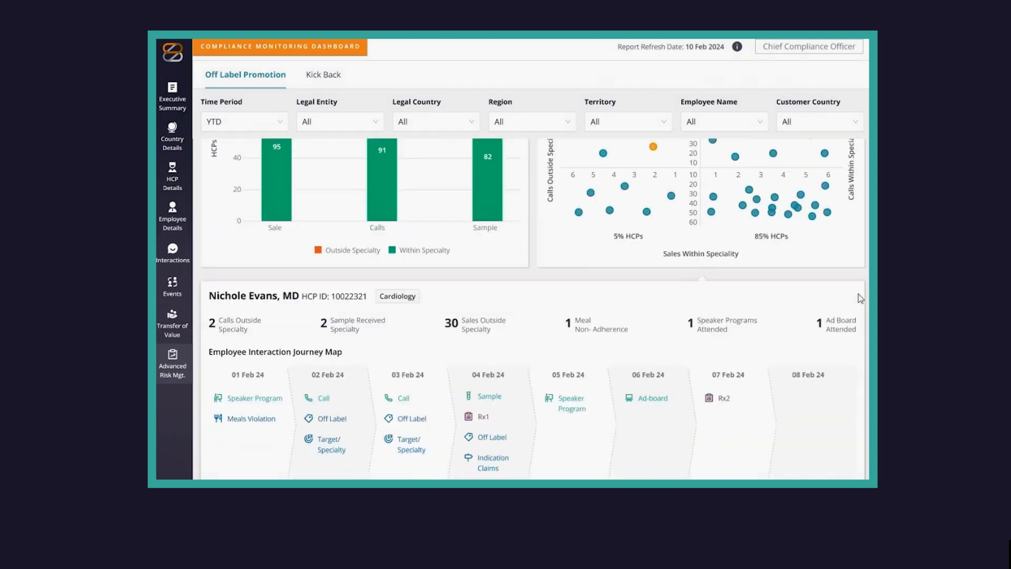
scroll(down, 3)
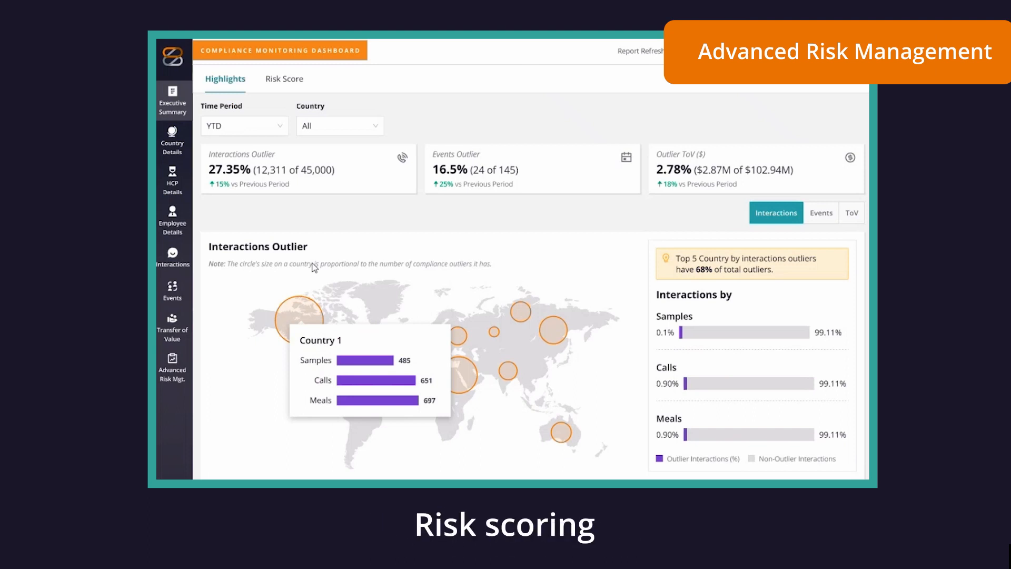
Switch to Audit Management In-audit Analytics and reveal the Commercial/Market contract risk charts by commodity and trend
click(283, 79)
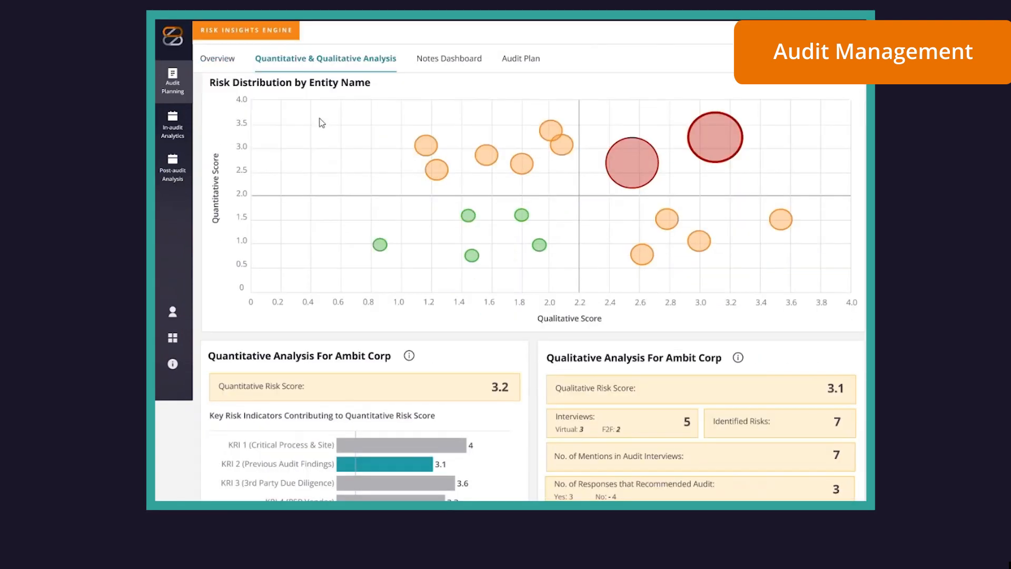
click(295, 58)
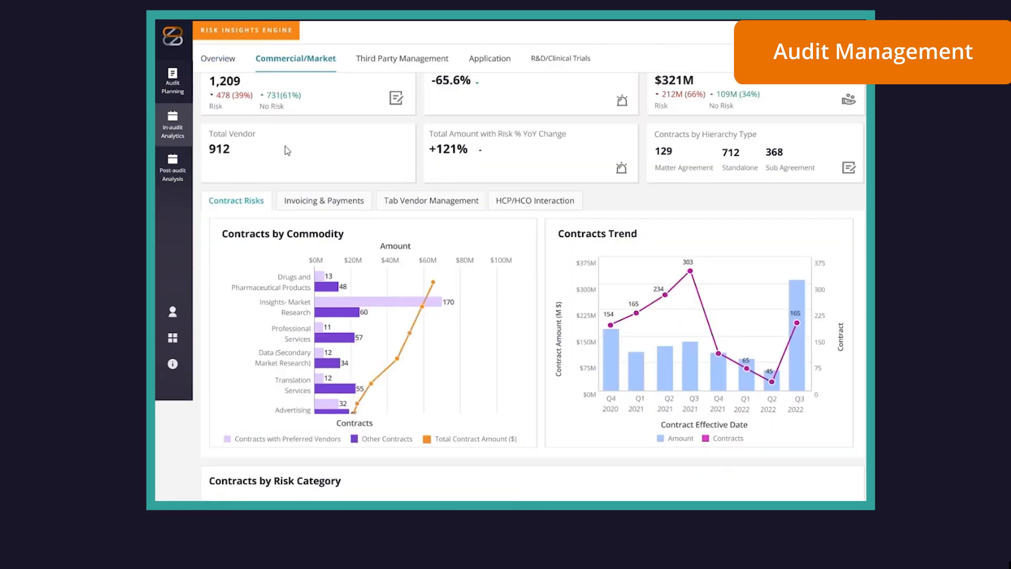
scroll(down, 3)
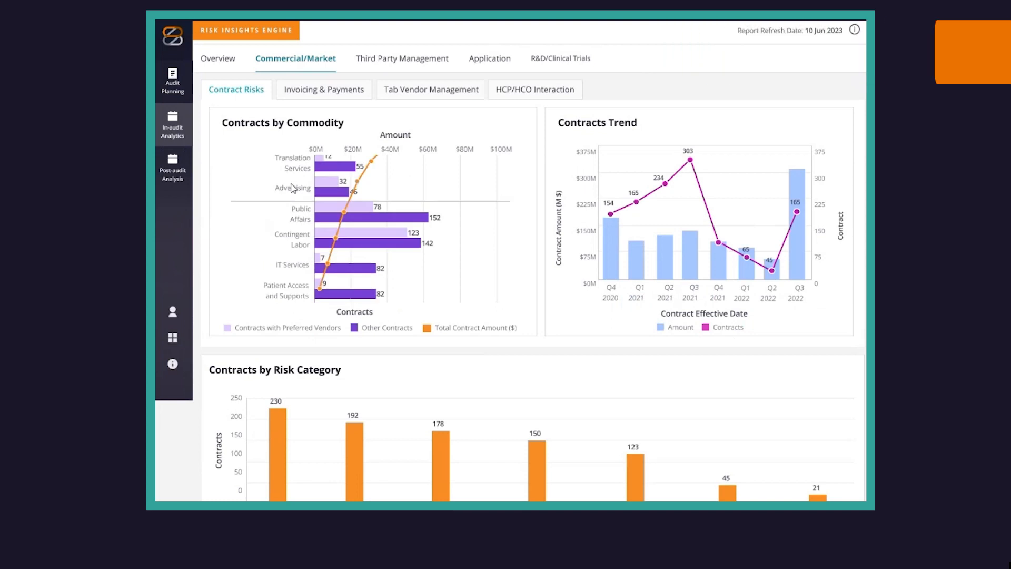